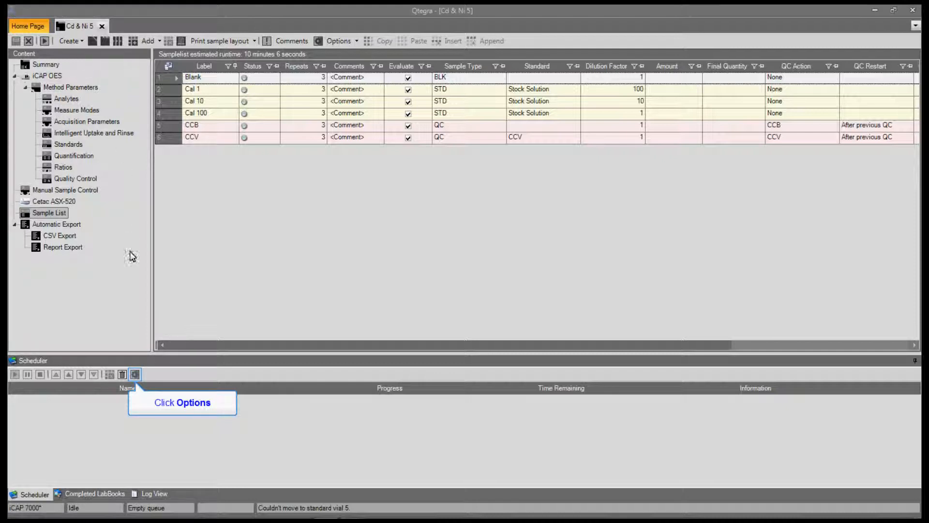
Open the Scheduler Options for the Cd & Ni 5 sample list
click(134, 374)
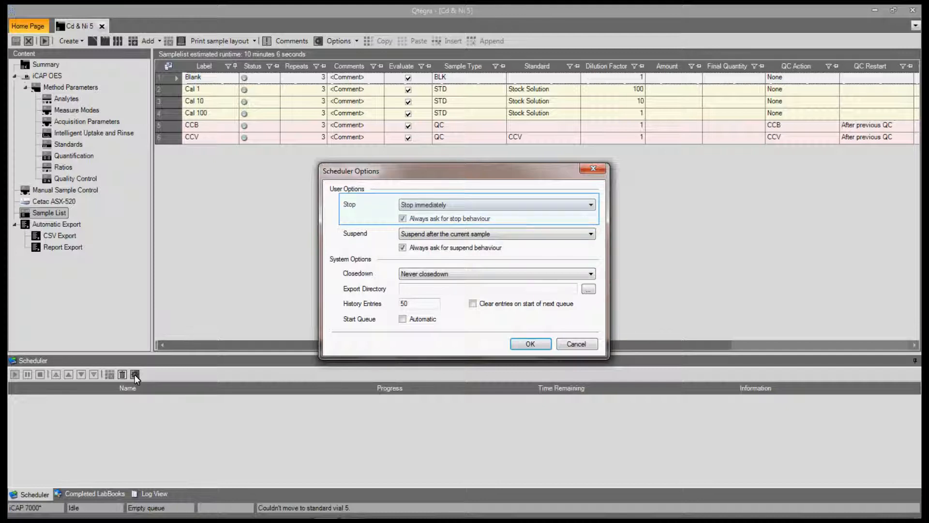
click(39, 374)
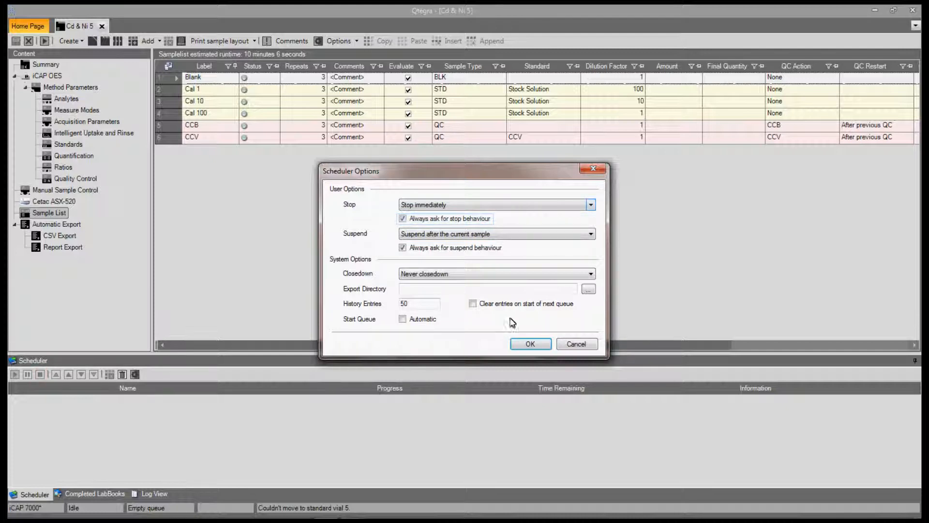
click(589, 204)
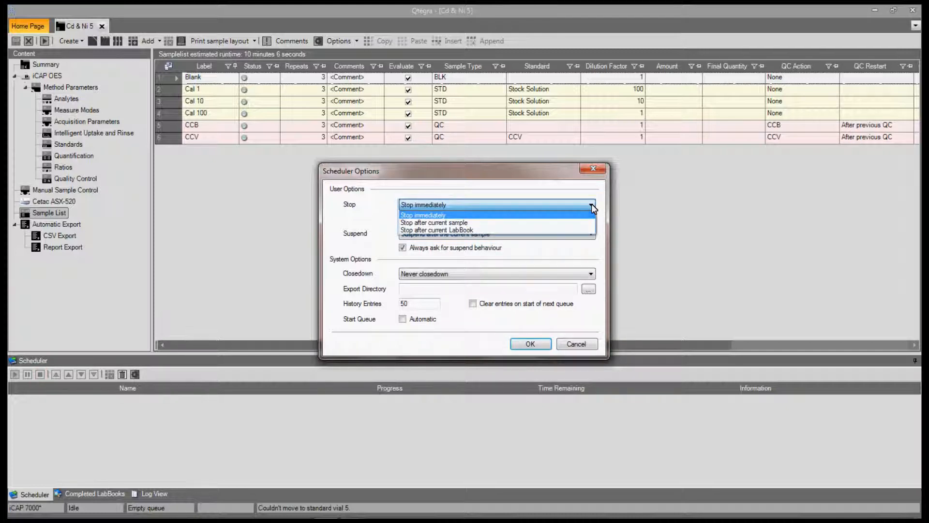
click(422, 205)
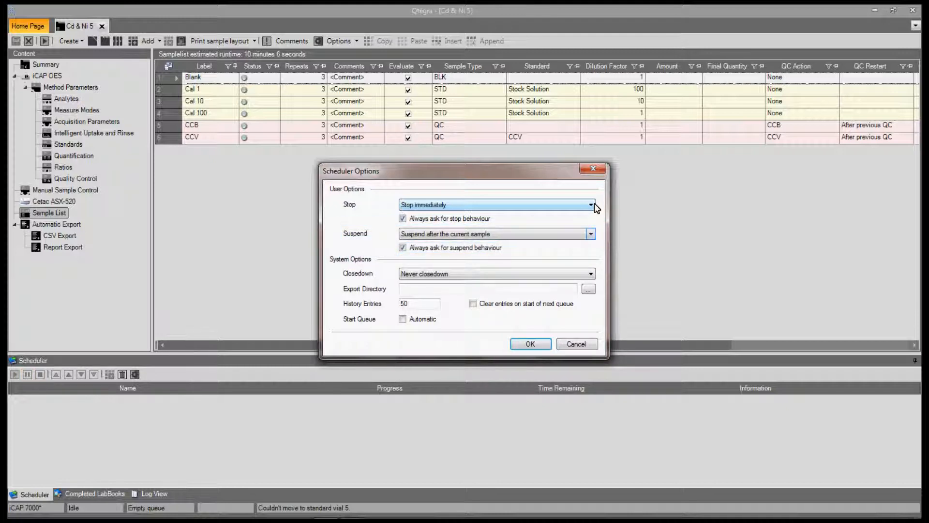
click(590, 234)
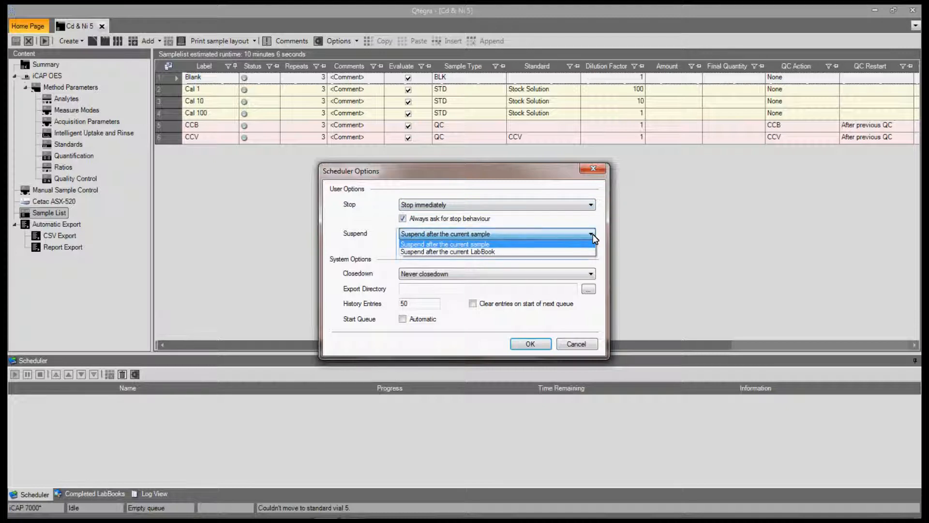
click(444, 244)
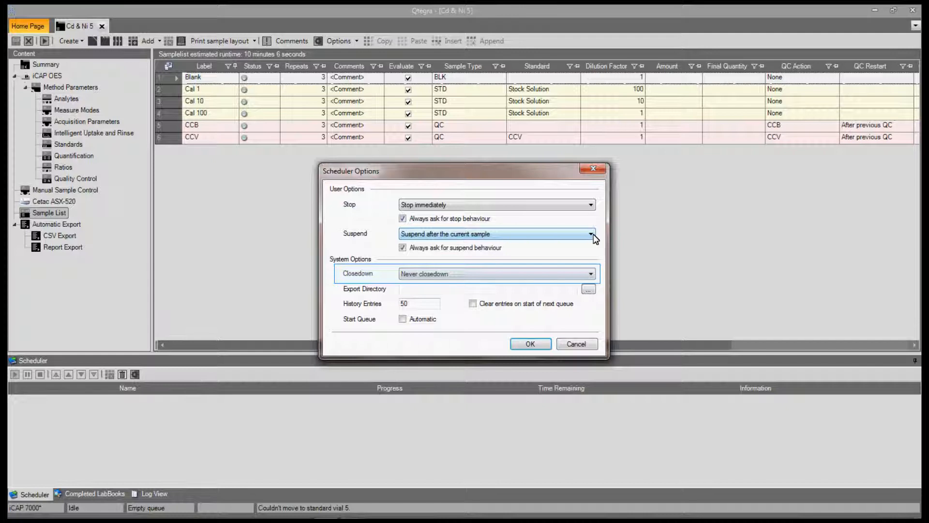
click(590, 273)
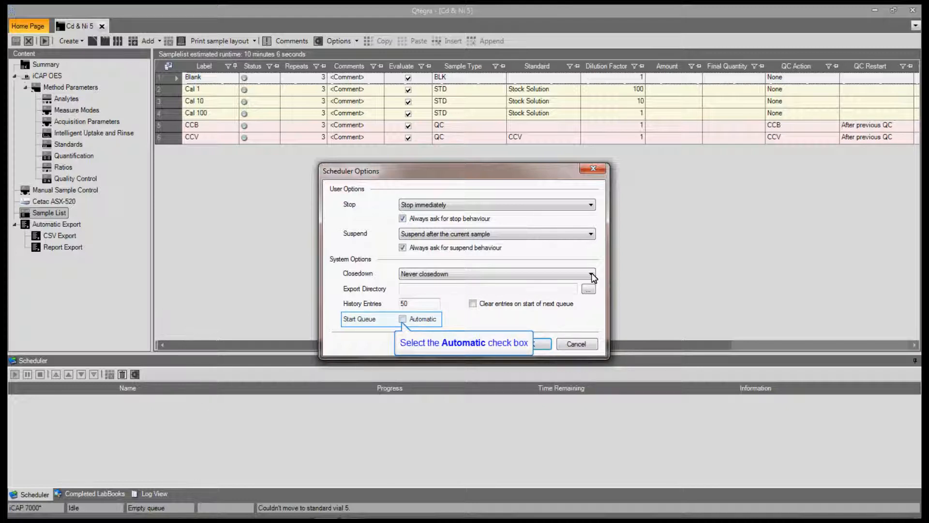
mouse_move(454, 289)
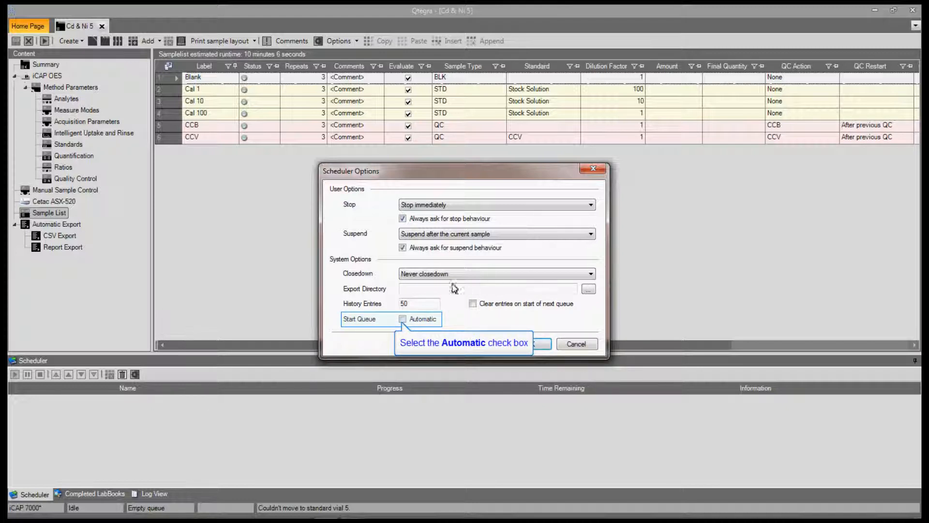
Enable Automatic Start Queue and confirm the Scheduler Options with OK
click(403, 319)
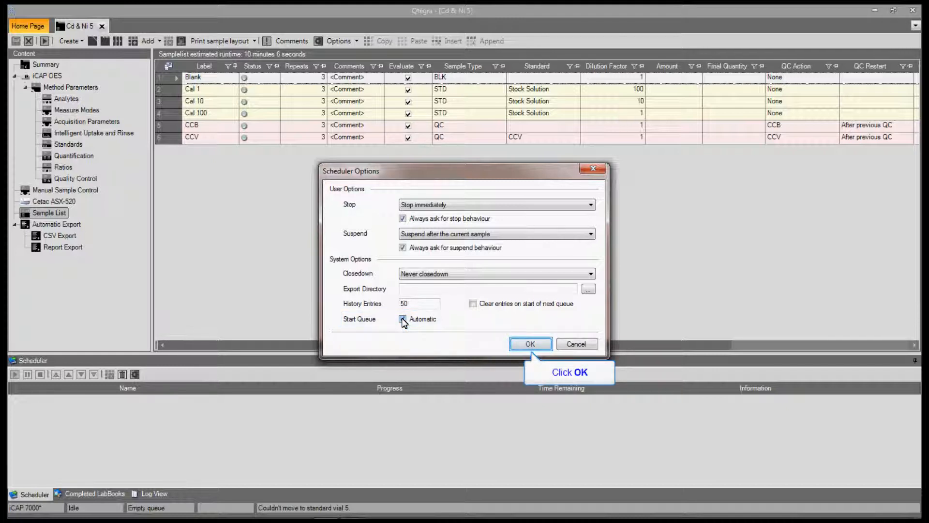
click(529, 344)
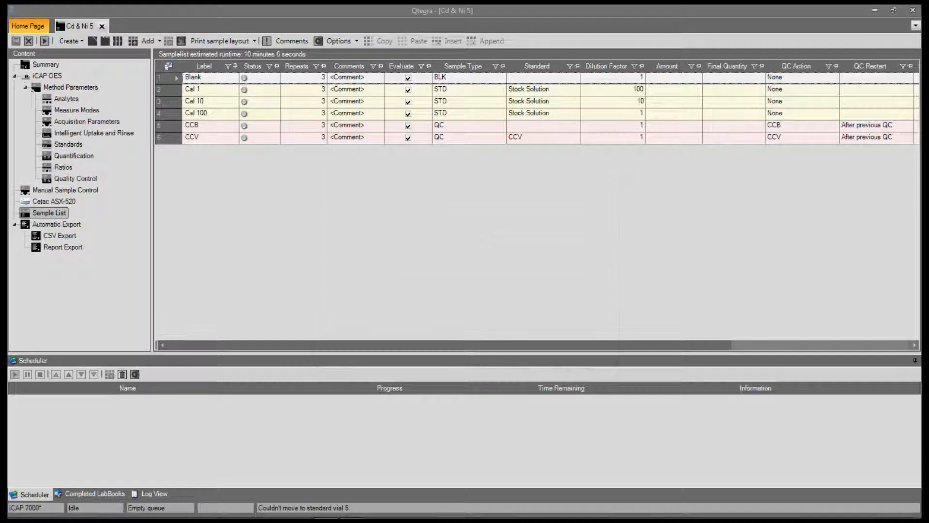